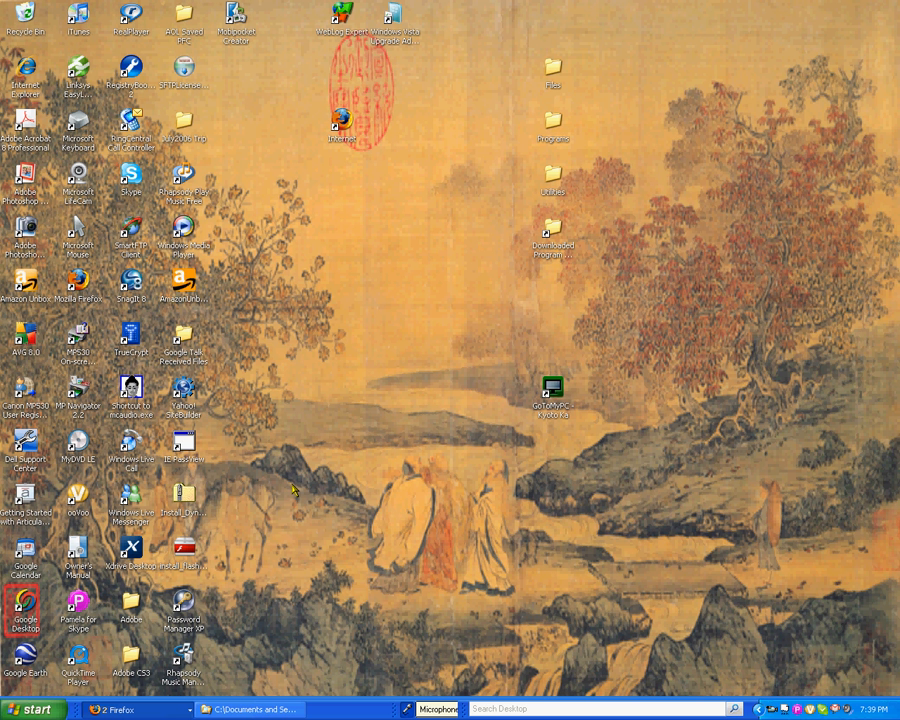
{"action": "mouse_move", "coordinate": [292, 580]}
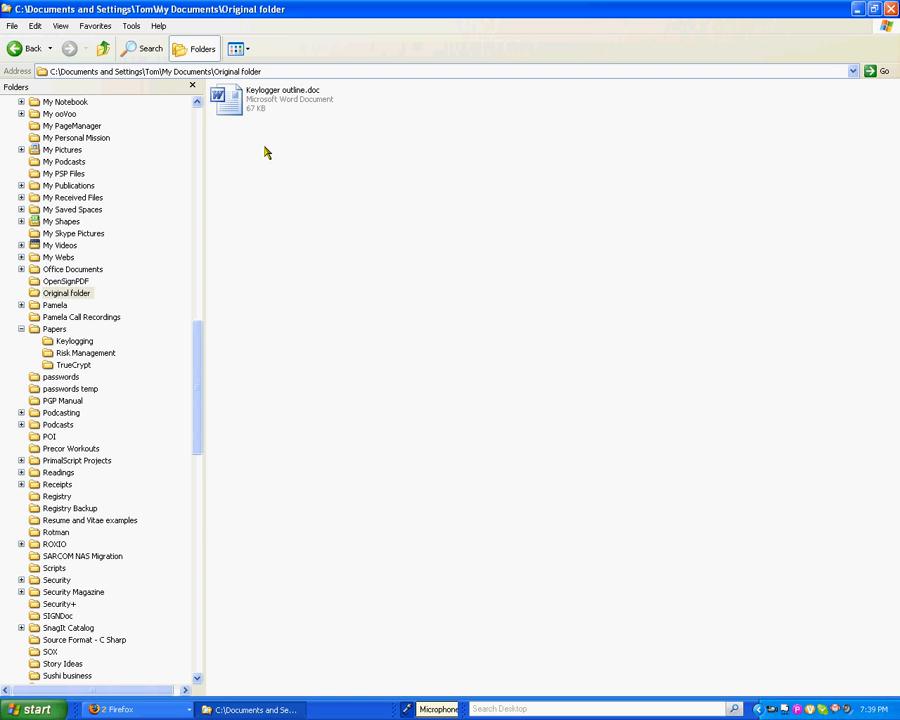
{"action": "mouse_move", "coordinate": [258, 116]}
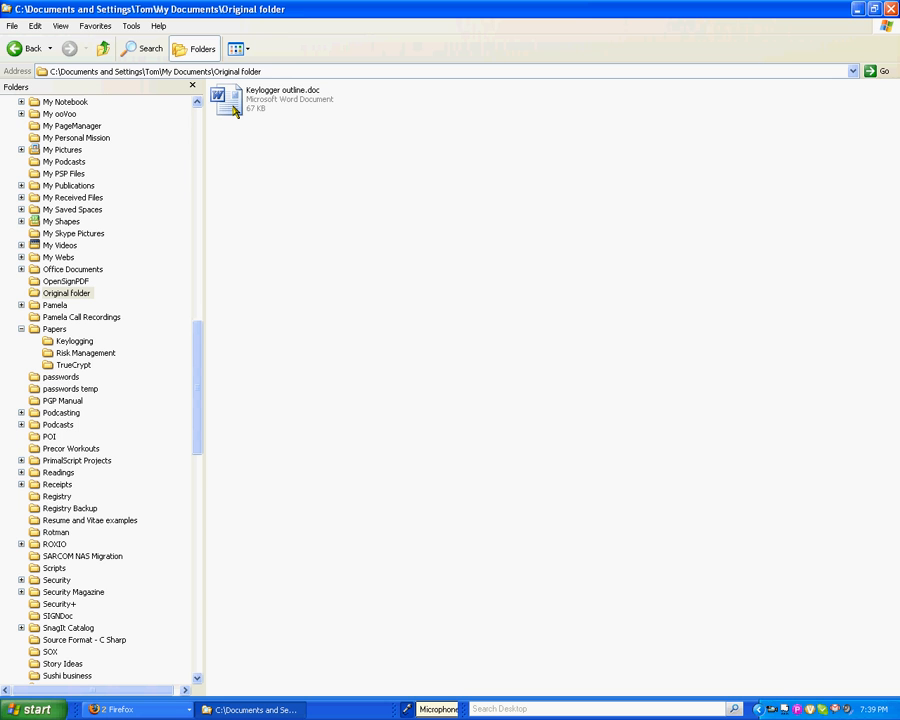
{"action": "mouse_move", "coordinate": [244, 138]}
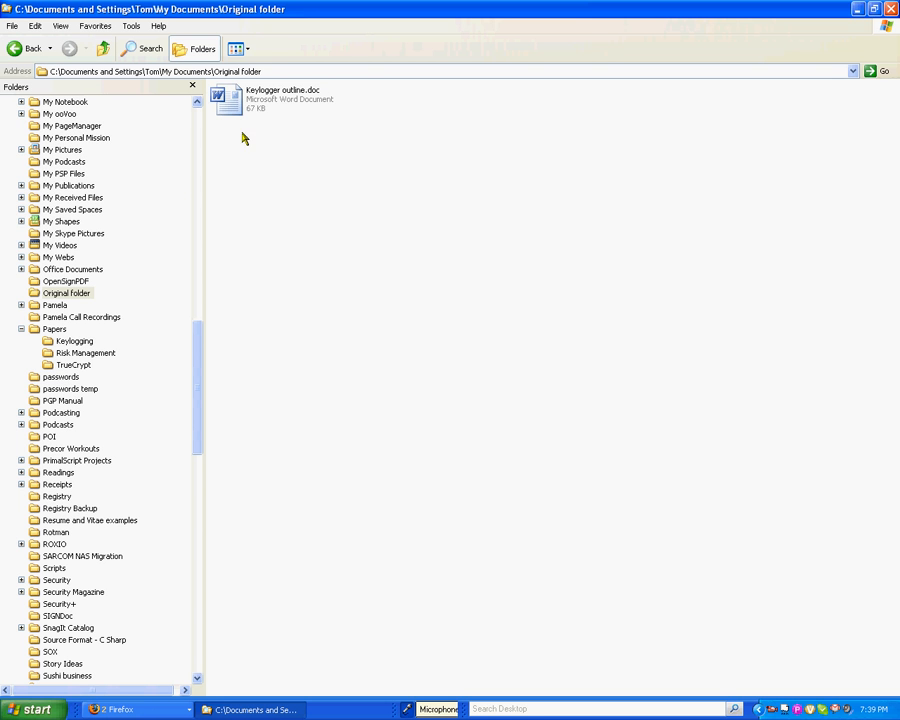
{"action": "mouse_move", "coordinate": [238, 112]}
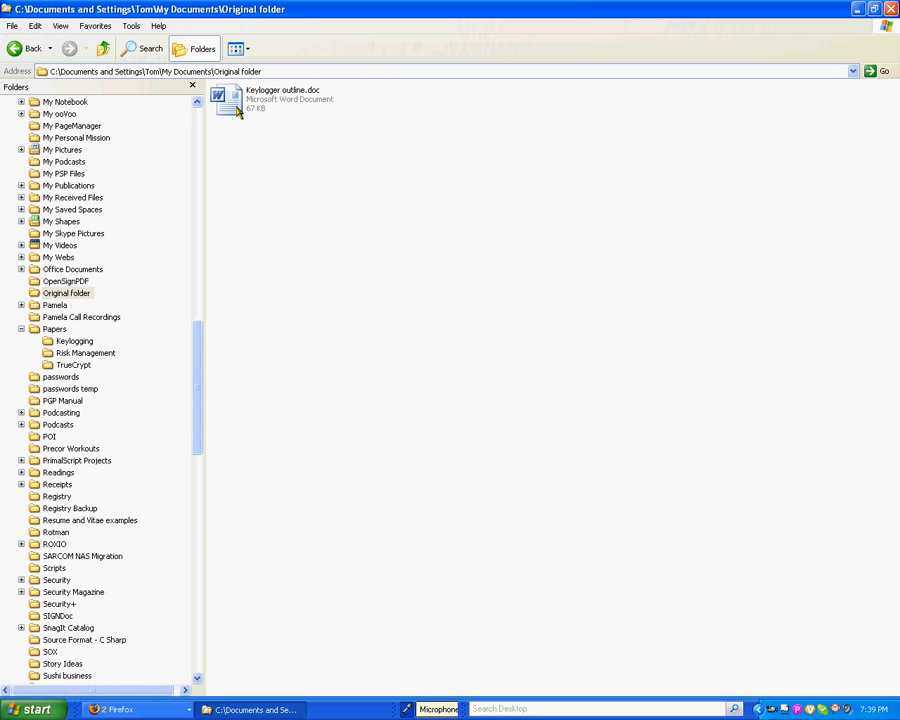
Begin an Eraser Secure Move of Keylogger outline.doc into _Safe Folder and review its erasing options
{"action": "right_click", "coordinate": [236, 104]}
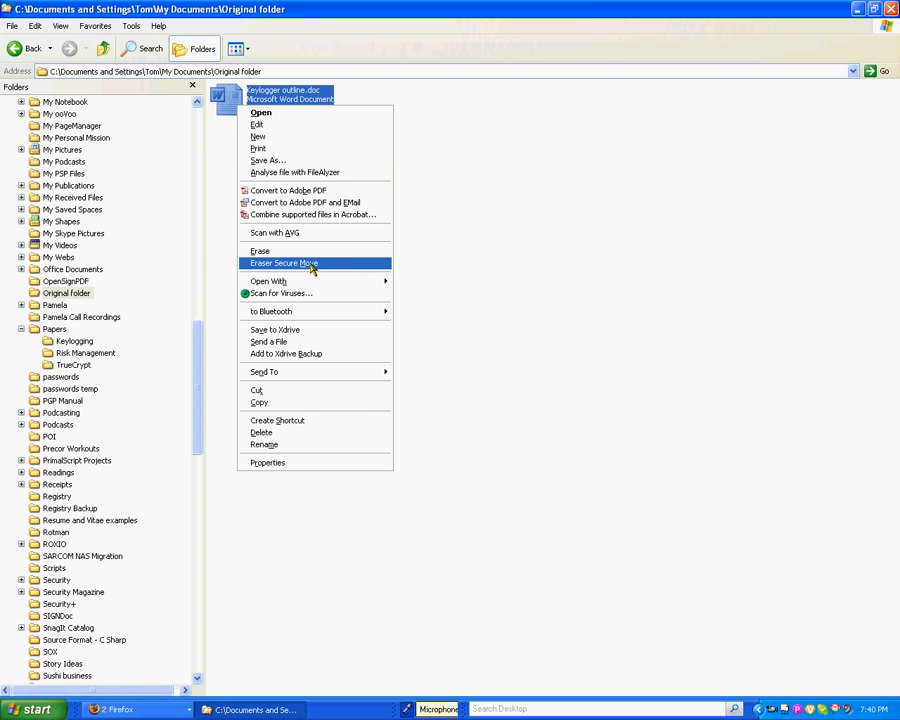
{"action": "left_click", "coordinate": [284, 262]}
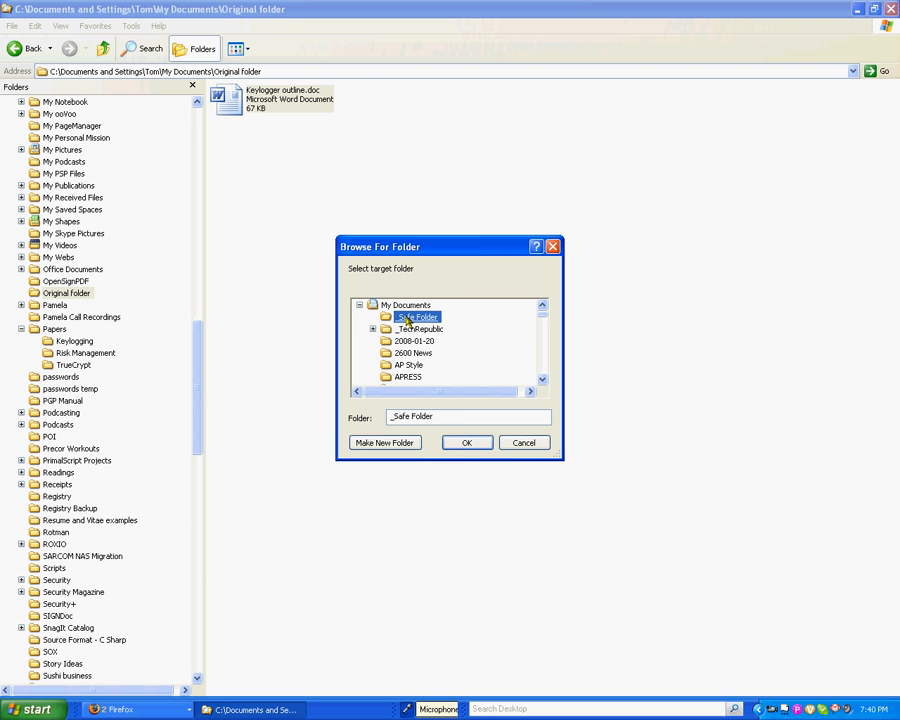
{"action": "left_click", "coordinate": [466, 442]}
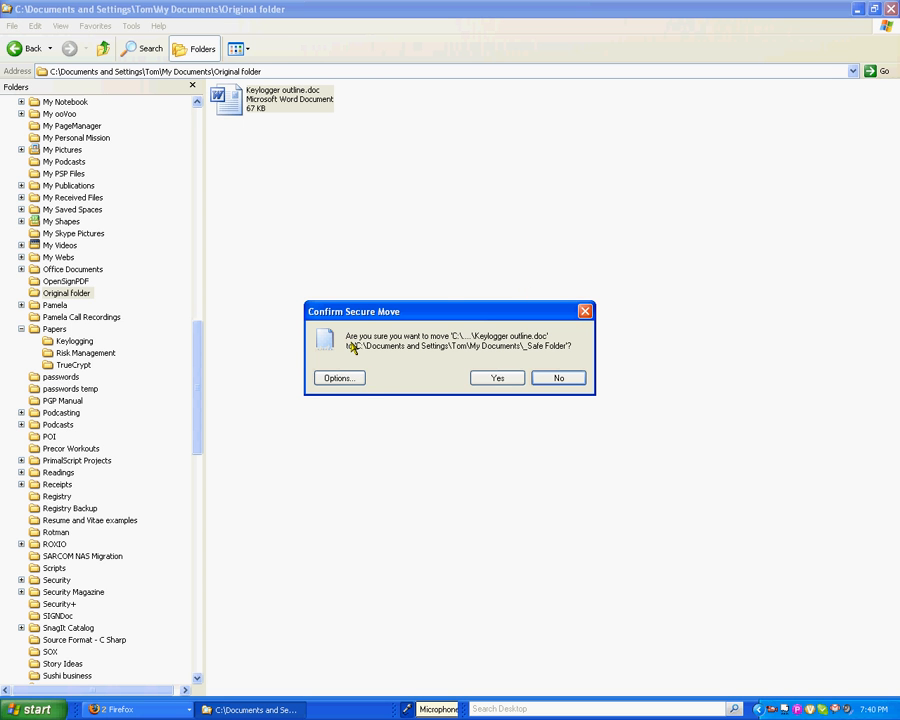
{"action": "left_click", "coordinate": [340, 376]}
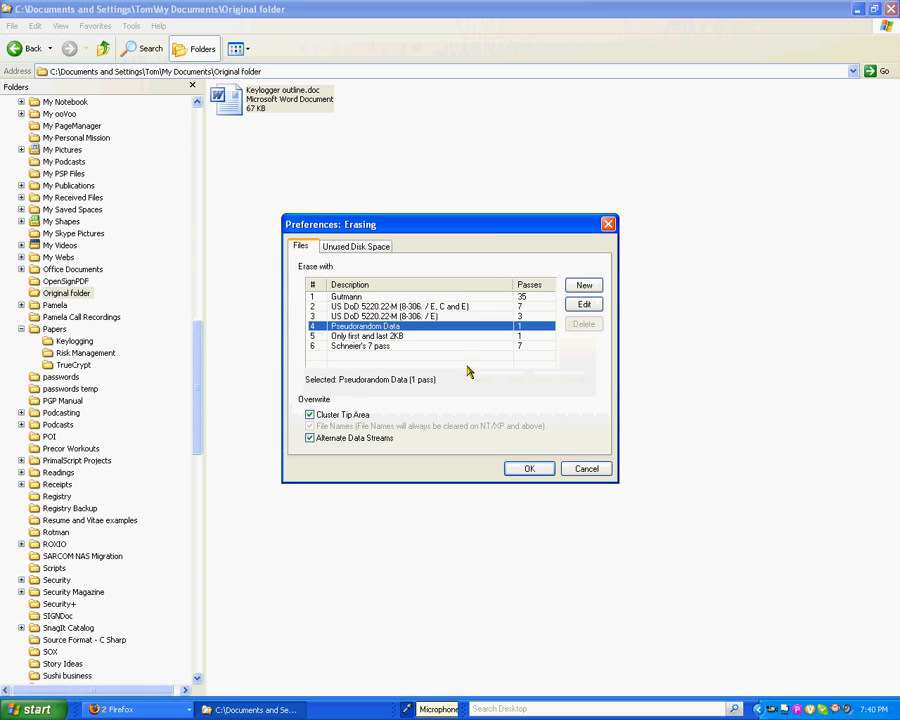
{"action": "mouse_move", "coordinate": [410, 336]}
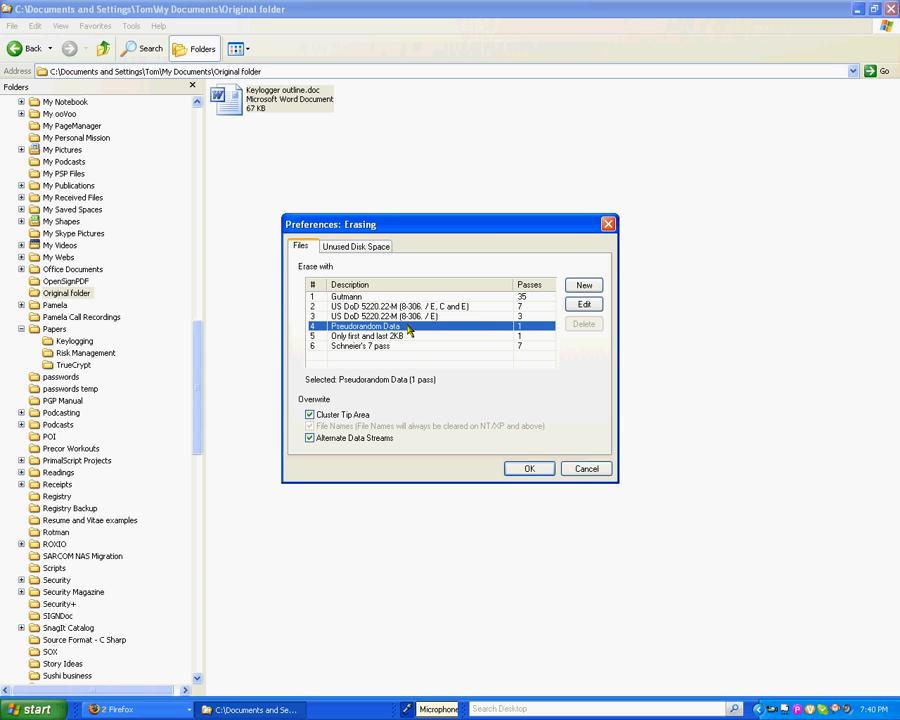
{"action": "mouse_move", "coordinate": [498, 326]}
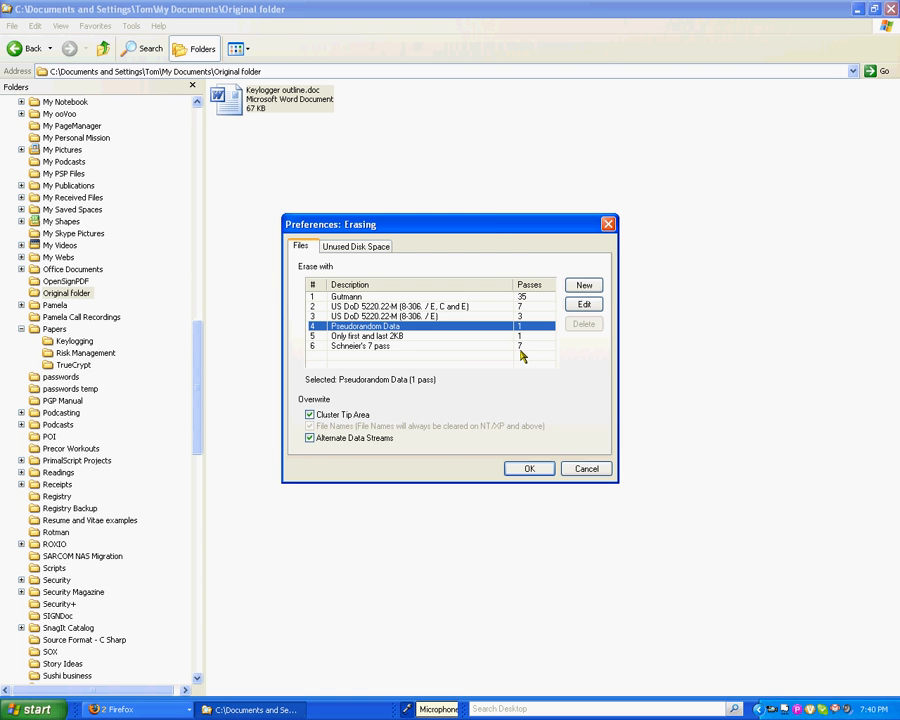
{"action": "mouse_move", "coordinate": [528, 364]}
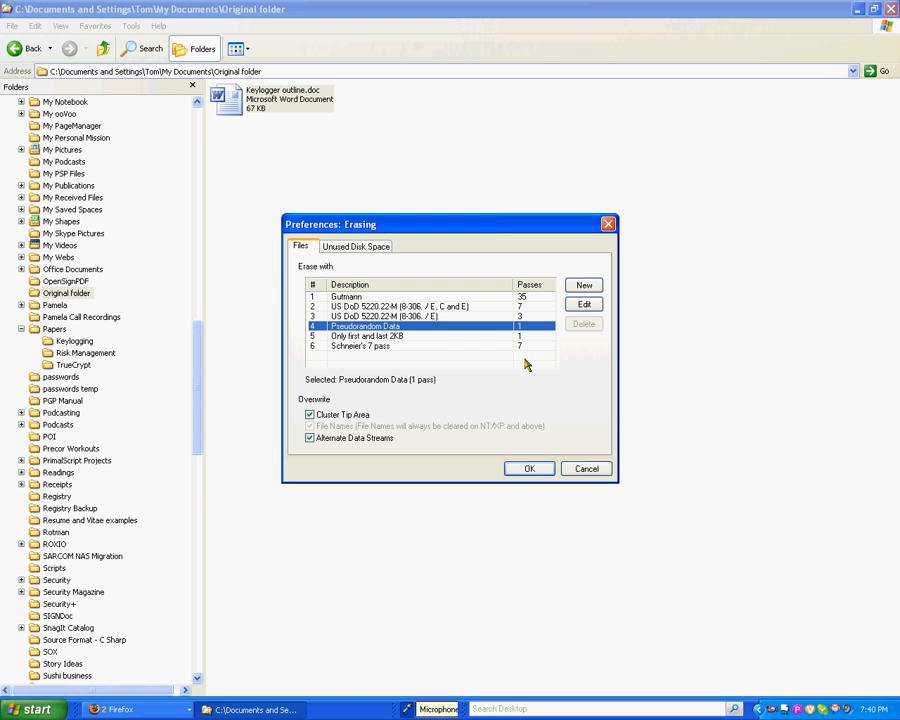
{"action": "mouse_move", "coordinate": [410, 316]}
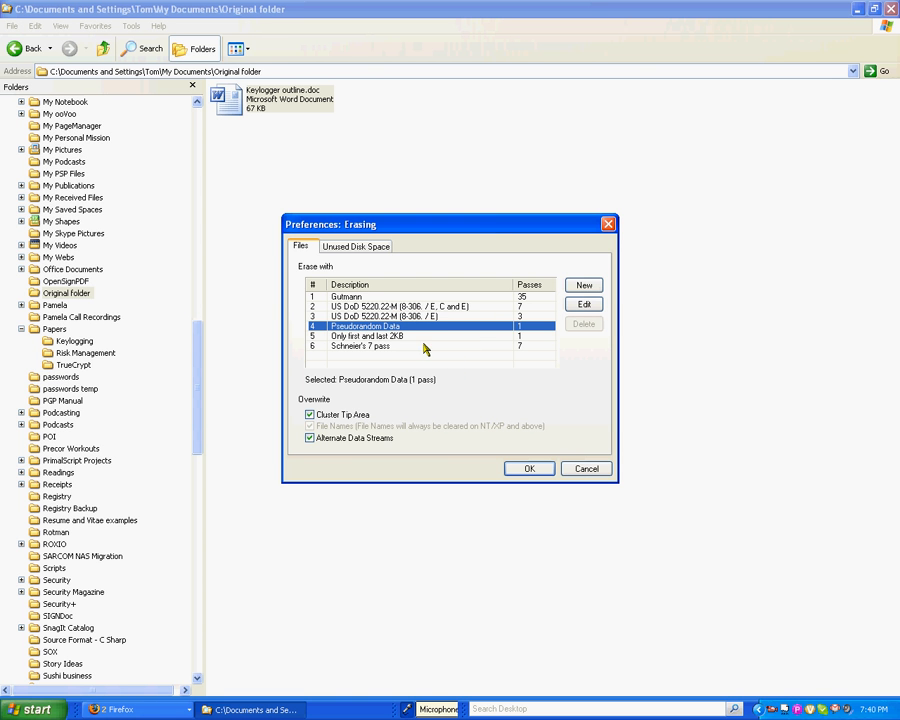
{"action": "mouse_move", "coordinate": [480, 348]}
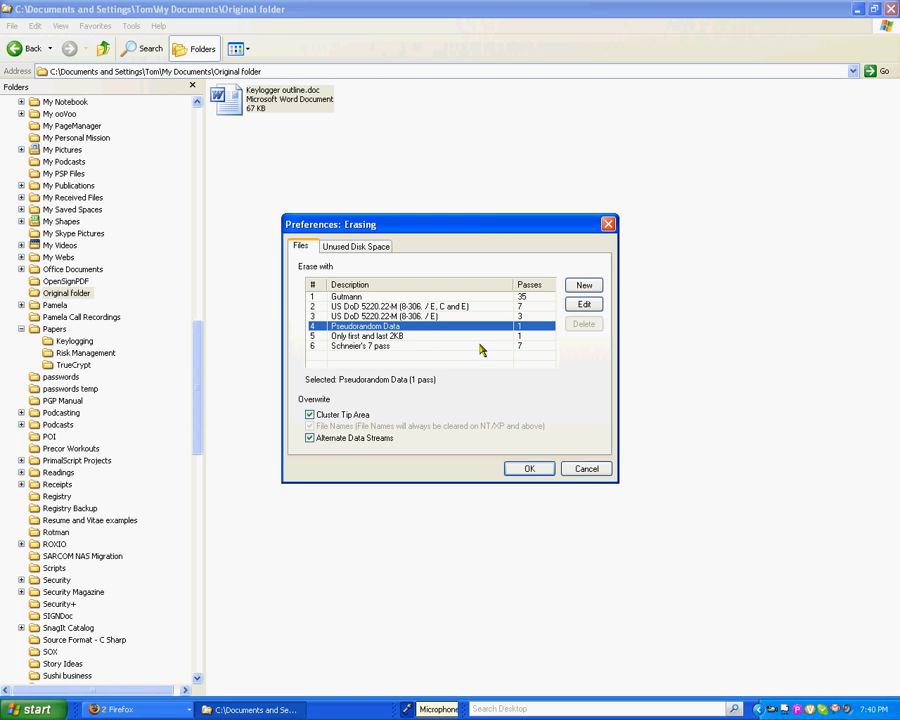
{"action": "mouse_move", "coordinate": [458, 368]}
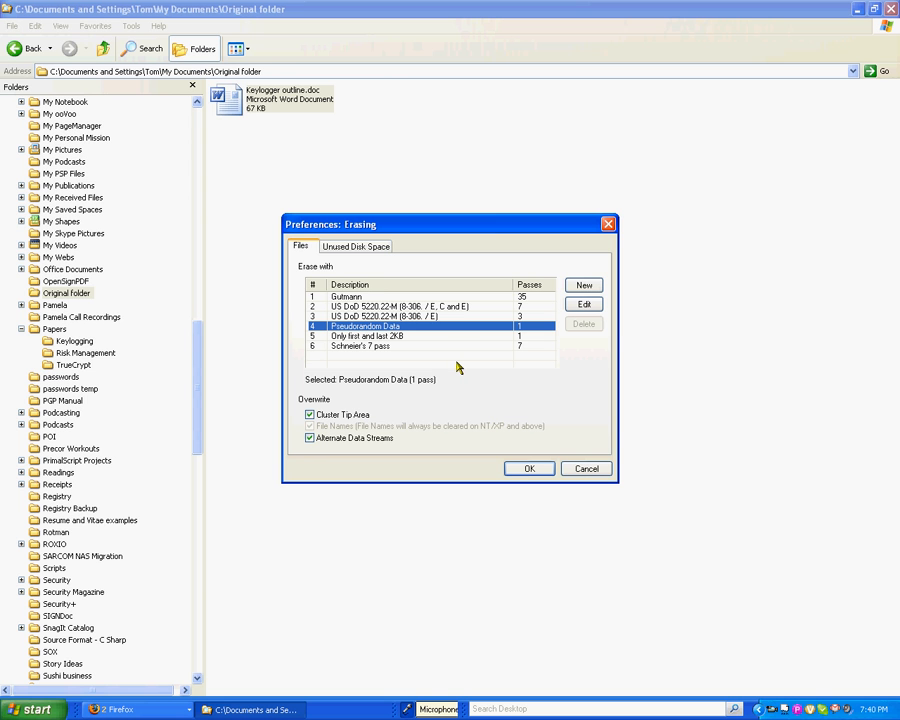
{"action": "mouse_move", "coordinate": [448, 364]}
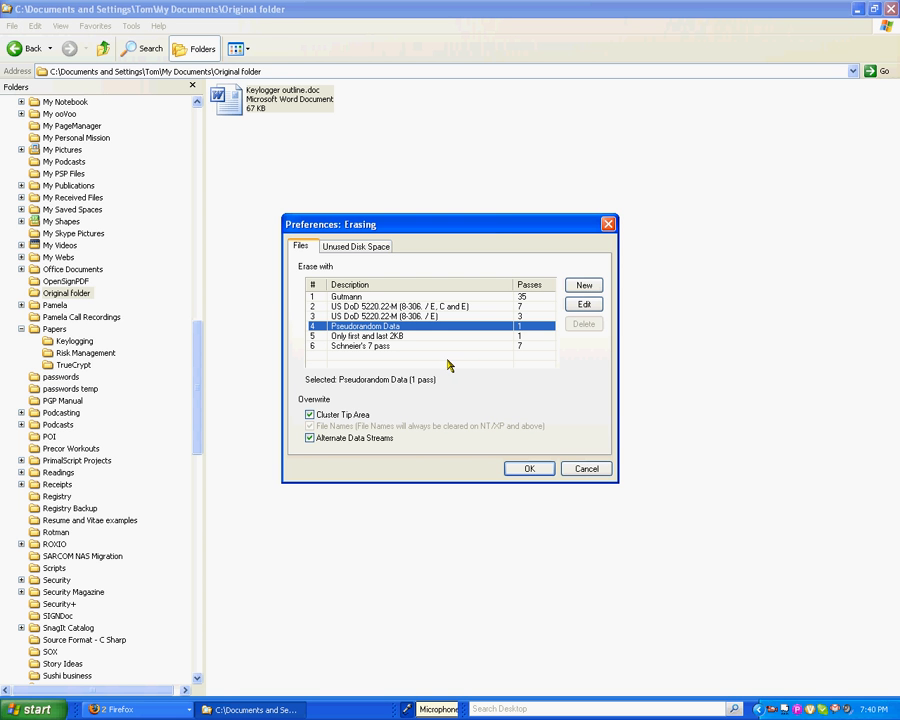
{"action": "mouse_move", "coordinate": [436, 388]}
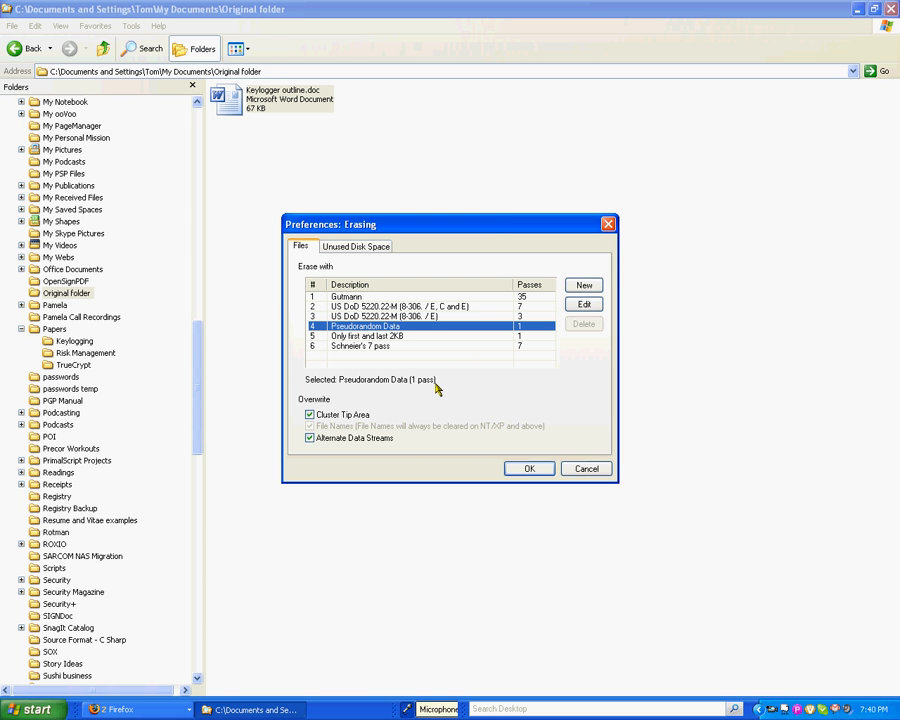
{"action": "mouse_move", "coordinate": [434, 390]}
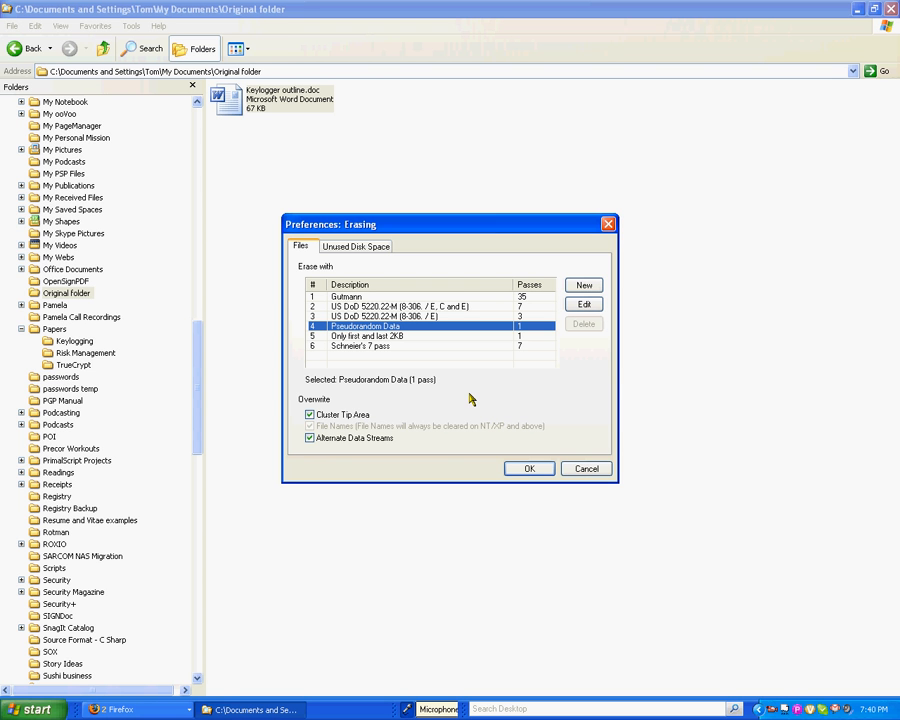
Complete the single-pass pseudorandom secure move into _Safe Folder, 68 kB erased, and dismiss the report
{"action": "left_click", "coordinate": [528, 468]}
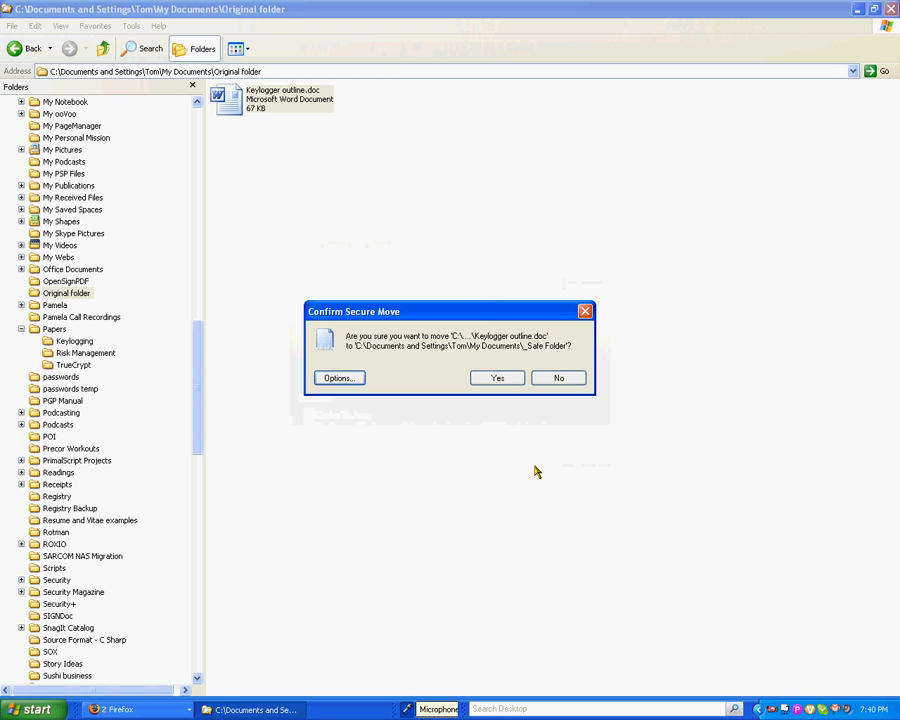
{"action": "left_click", "coordinate": [496, 376]}
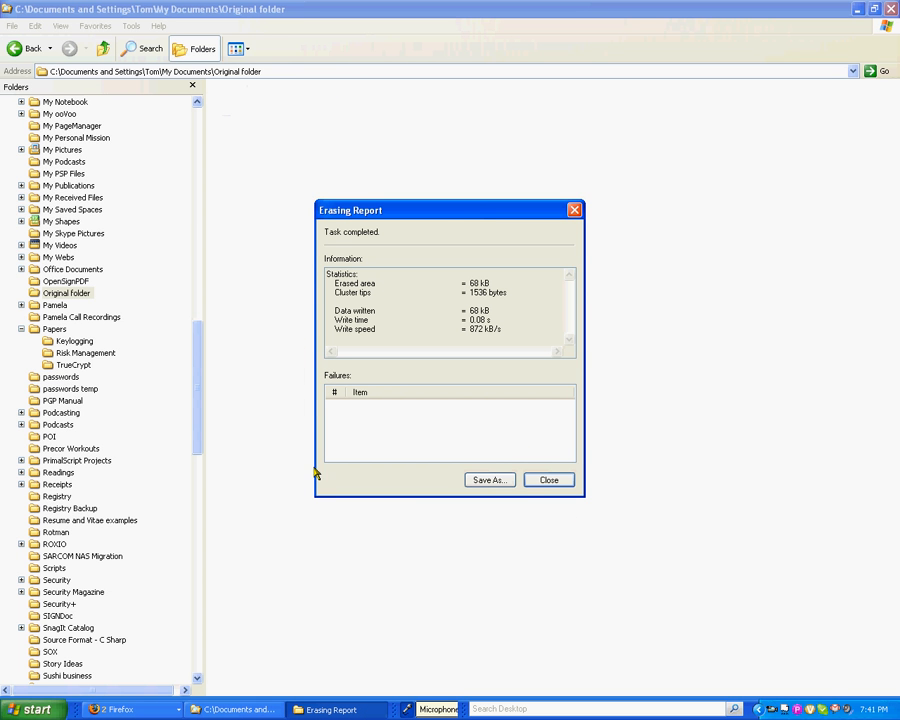
{"action": "mouse_move", "coordinate": [622, 204]}
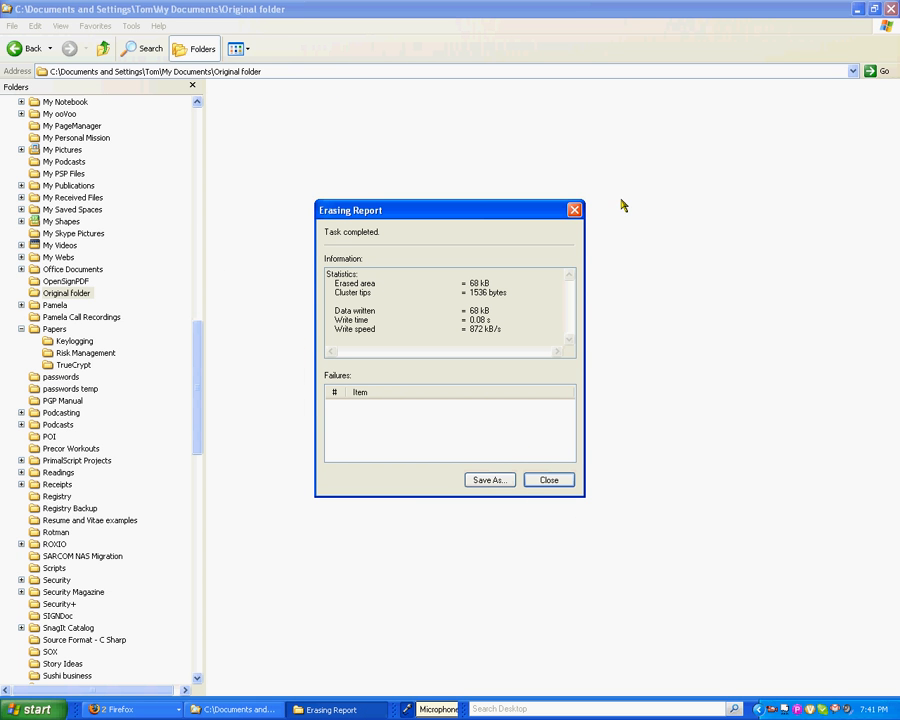
{"action": "mouse_move", "coordinate": [384, 178]}
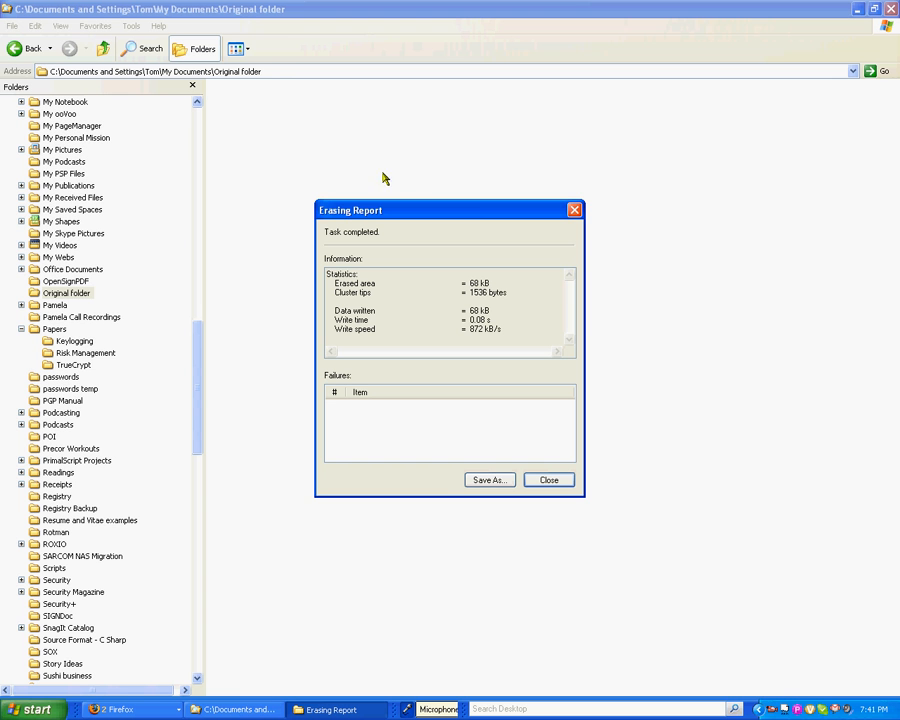
{"action": "mouse_move", "coordinate": [650, 438]}
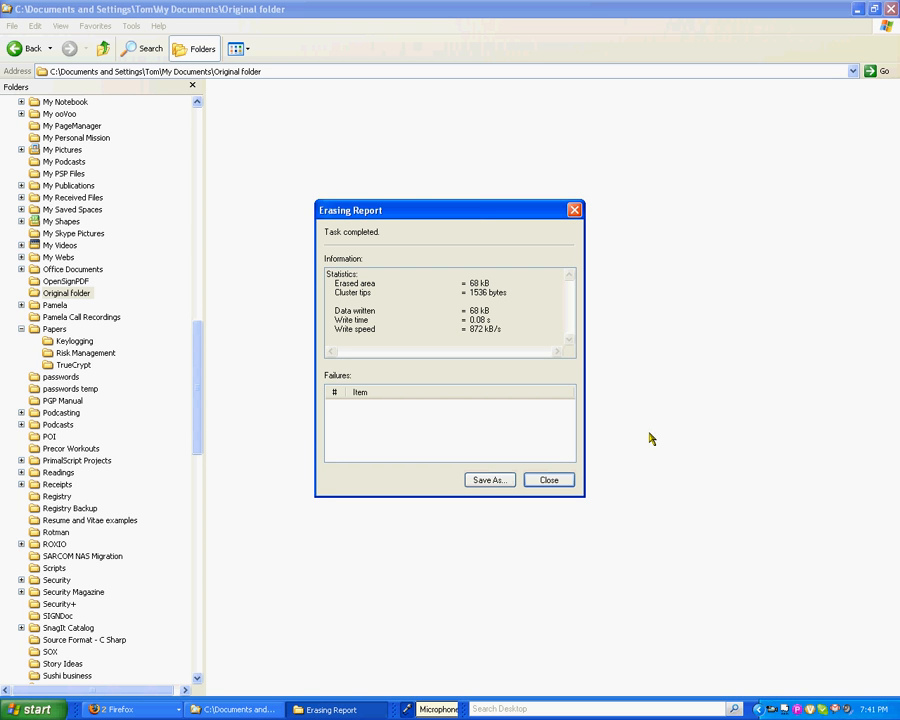
{"action": "mouse_move", "coordinate": [672, 604]}
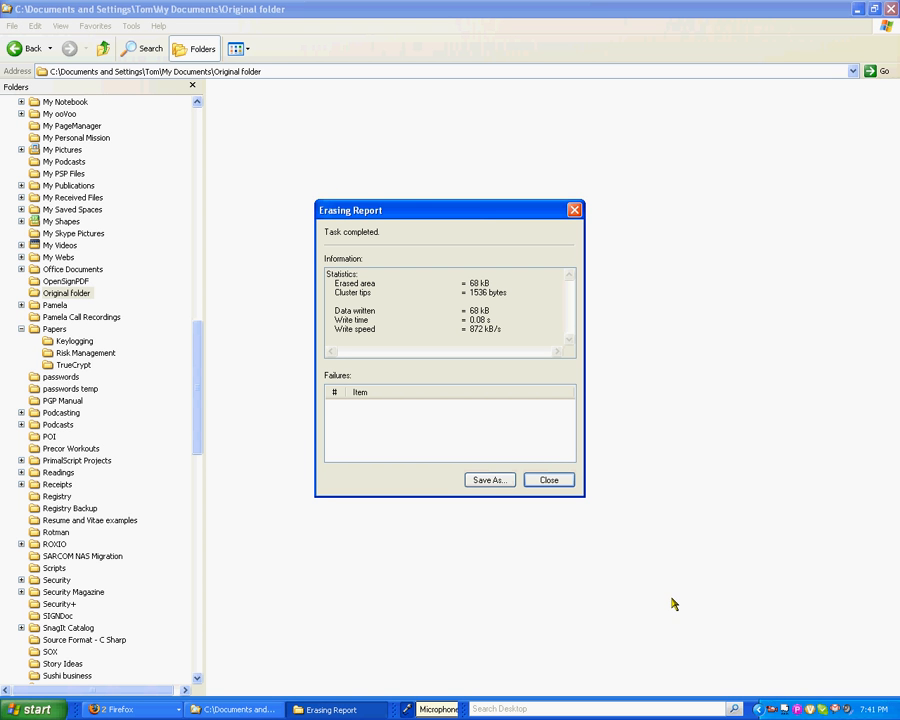
{"action": "mouse_move", "coordinate": [612, 506]}
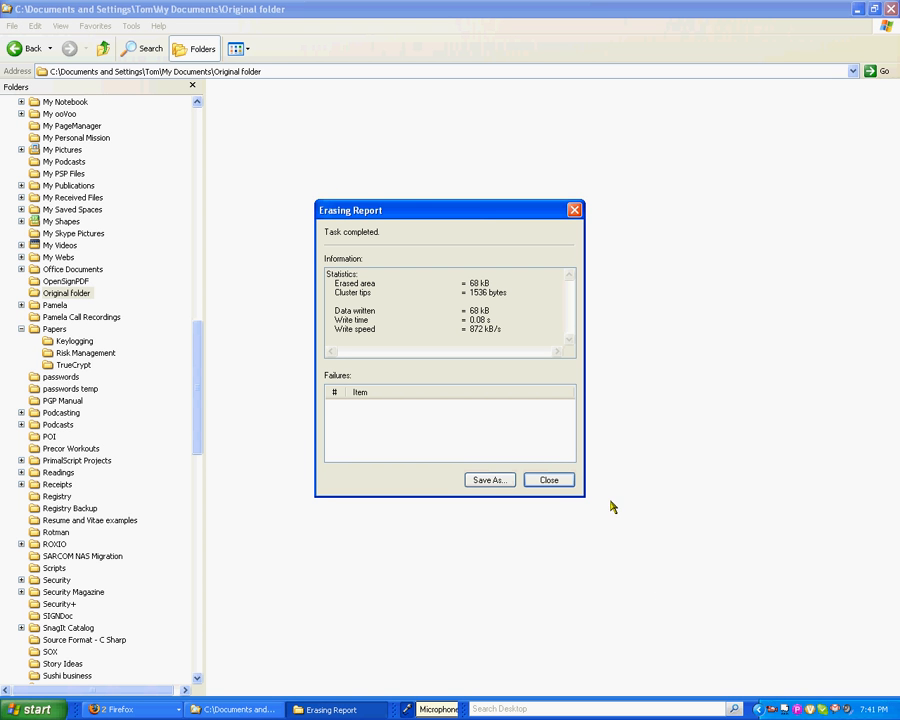
{"action": "mouse_move", "coordinate": [364, 310]}
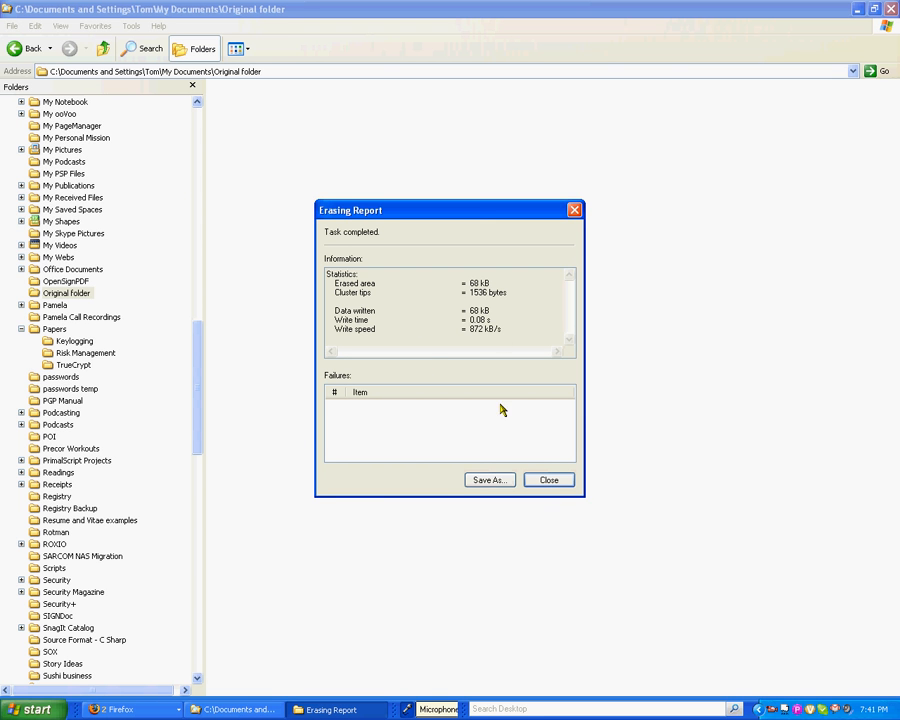
{"action": "mouse_move", "coordinate": [548, 480]}
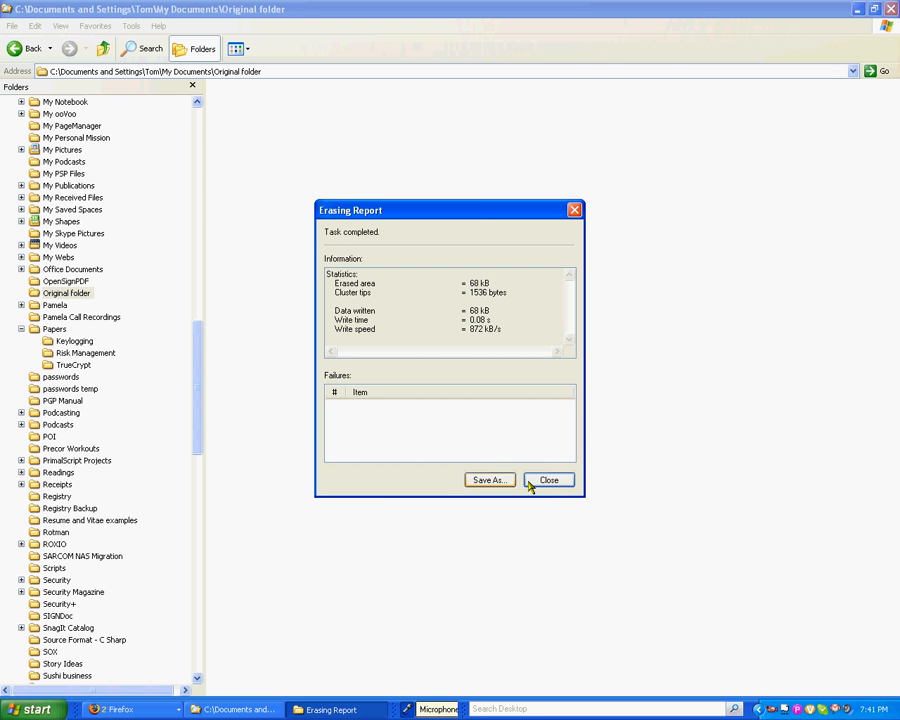
{"action": "left_click", "coordinate": [548, 480]}
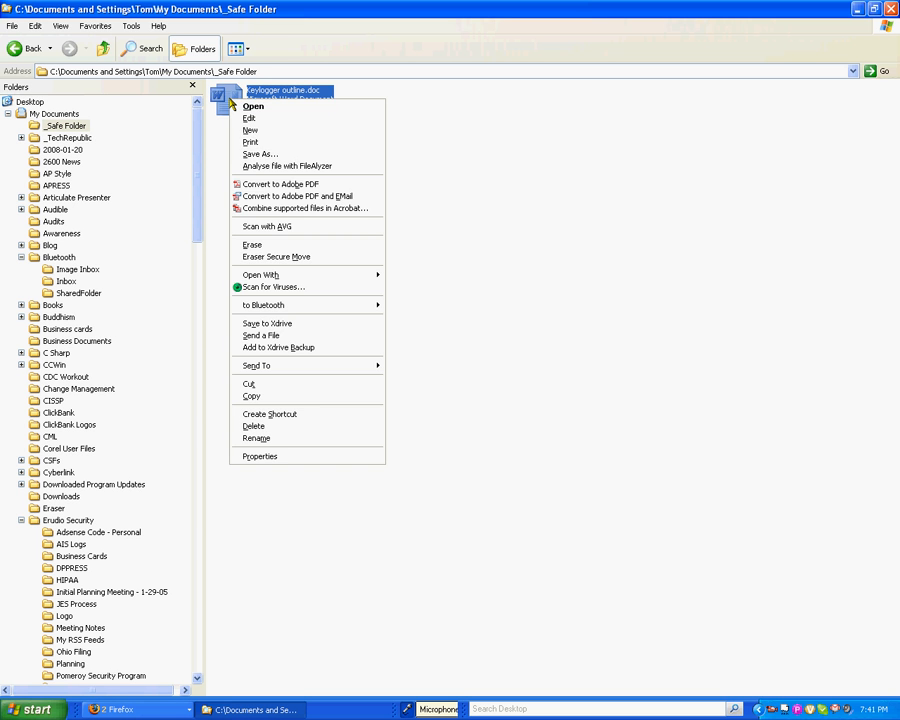
Erase Keylogger outline.doc from _Safe Folder (68 kB, no failures) and dismiss the report
{"action": "left_click", "coordinate": [252, 244]}
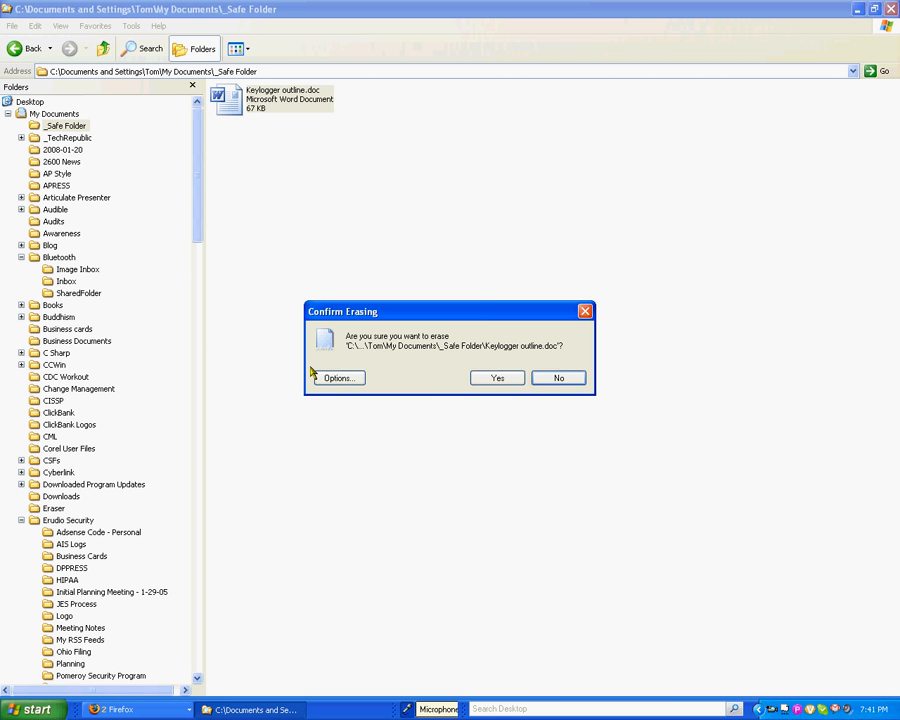
{"action": "left_click", "coordinate": [496, 376]}
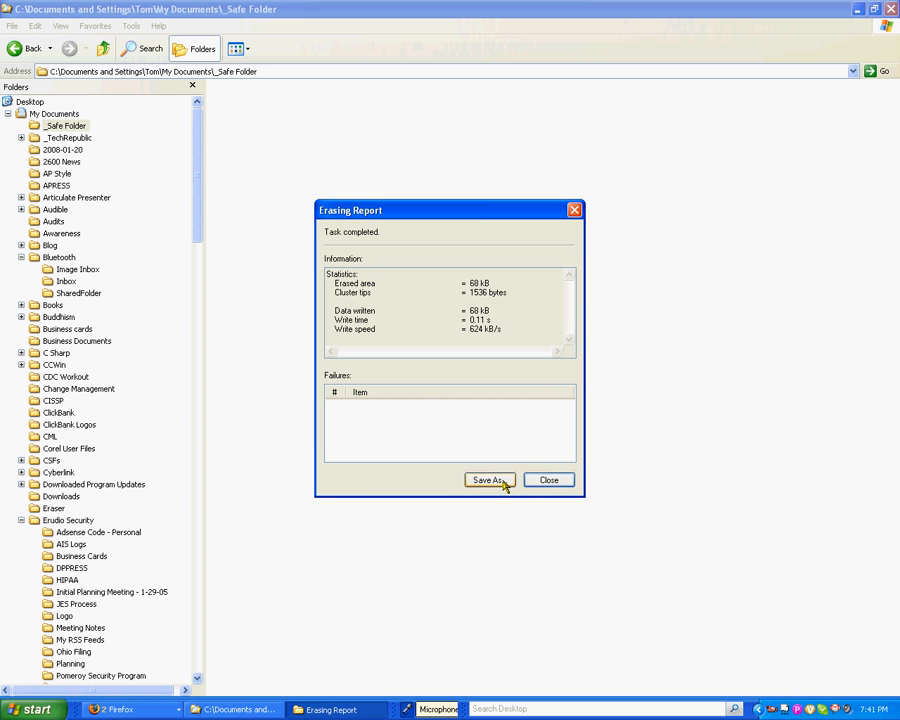
{"action": "mouse_move", "coordinate": [480, 482]}
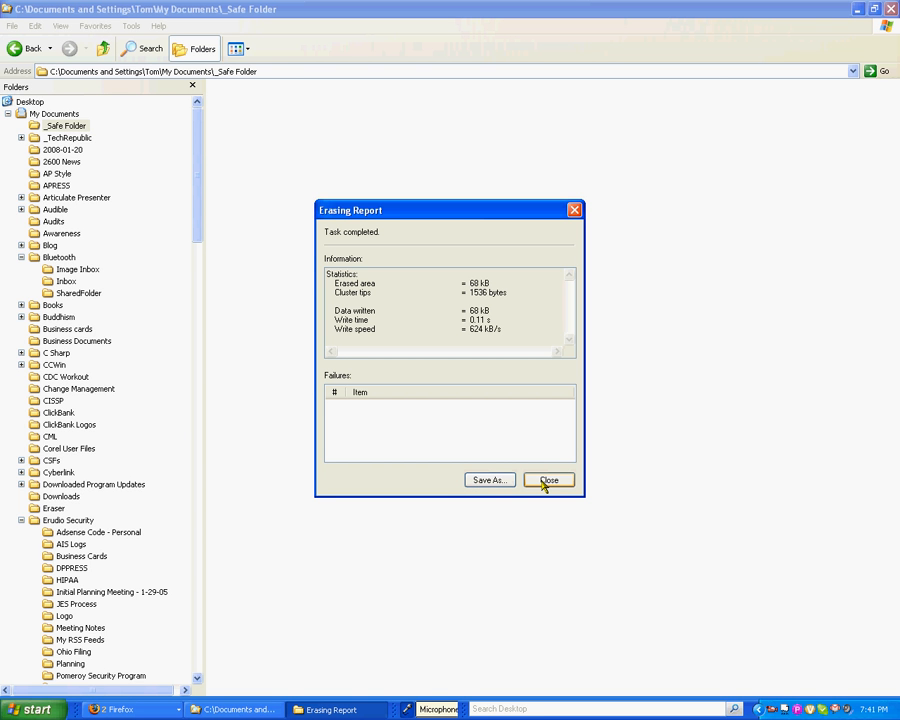
{"action": "left_click", "coordinate": [548, 480]}
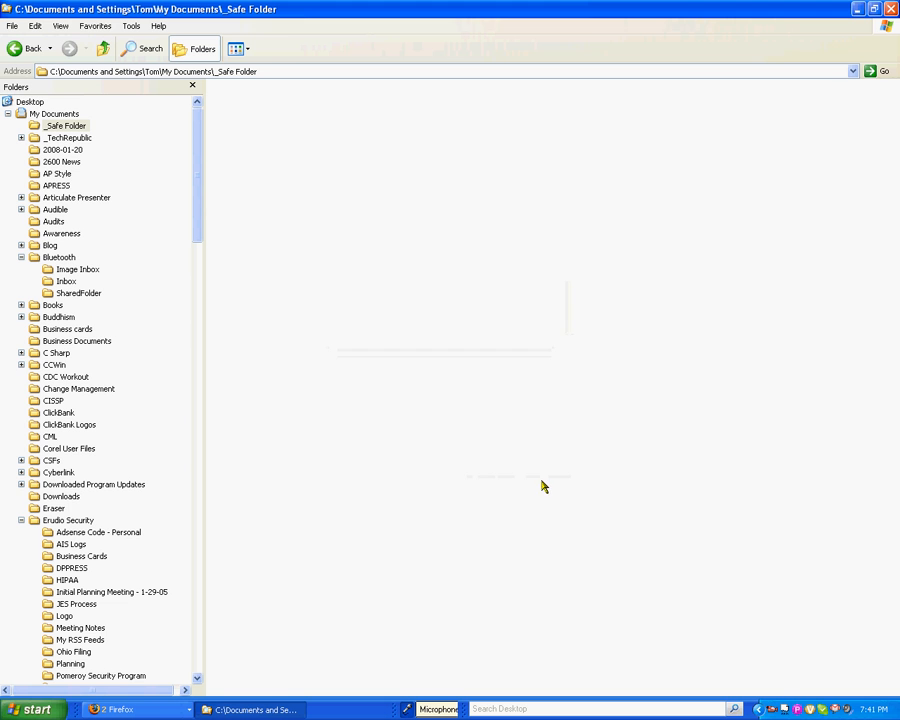
{"action": "mouse_move", "coordinate": [688, 584]}
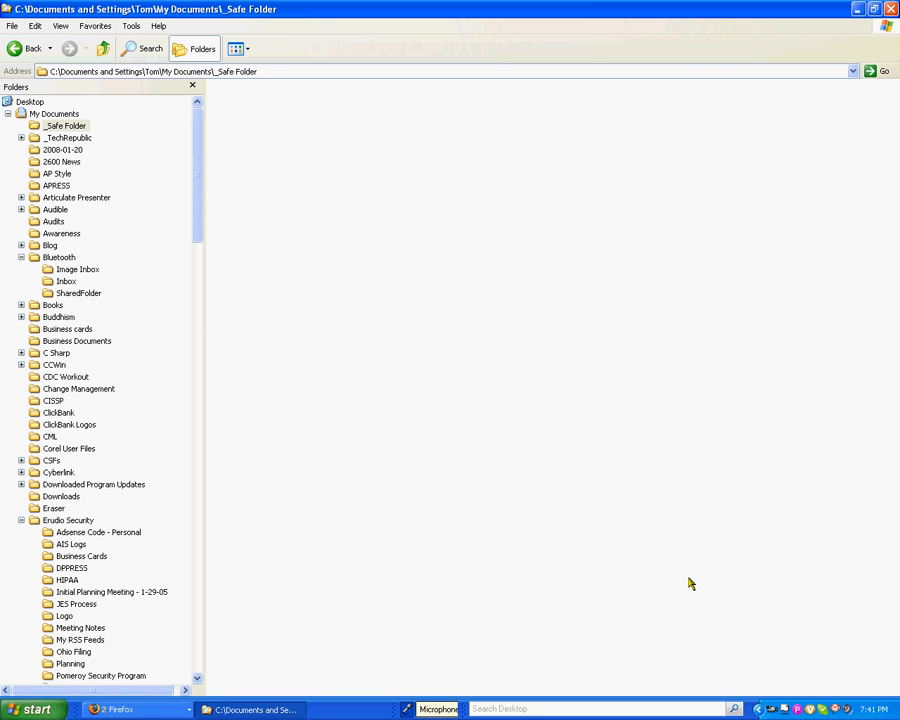
{"action": "mouse_move", "coordinate": [770, 678]}
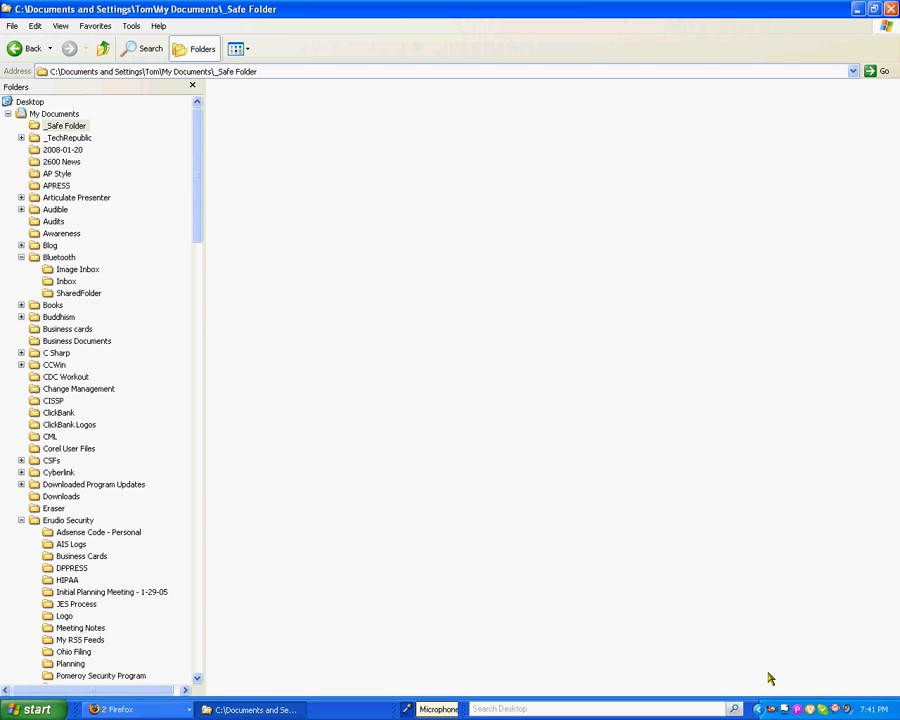